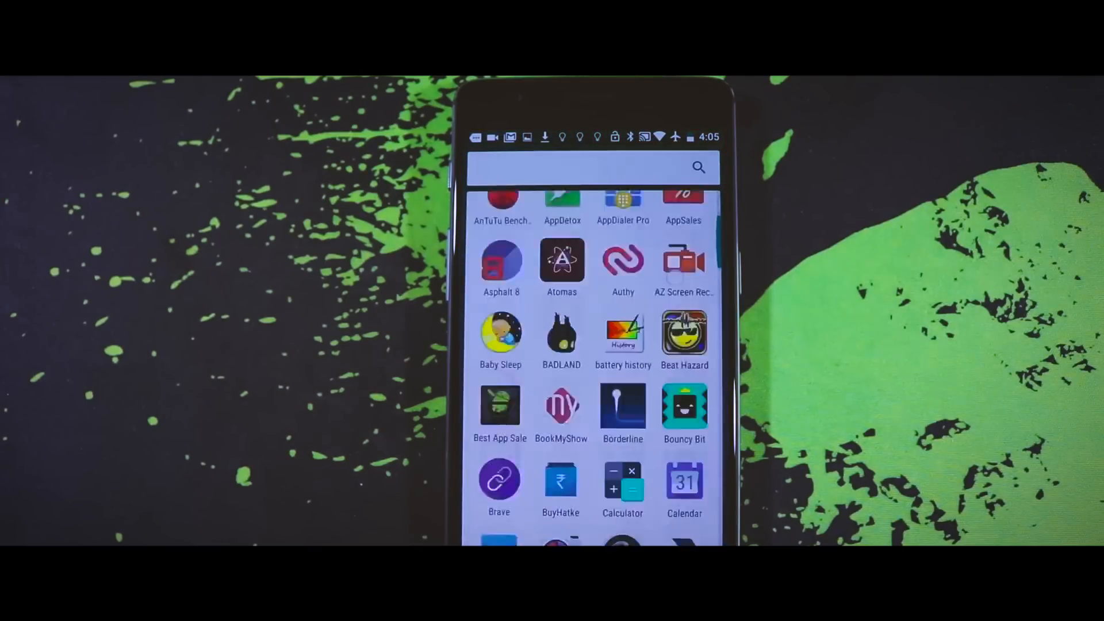
In Buttons settings, re-enable Always enable home button alongside the on-screen navigation bar
{"action": "scroll", "scroll_direction": "down", "scroll_amount": 3}
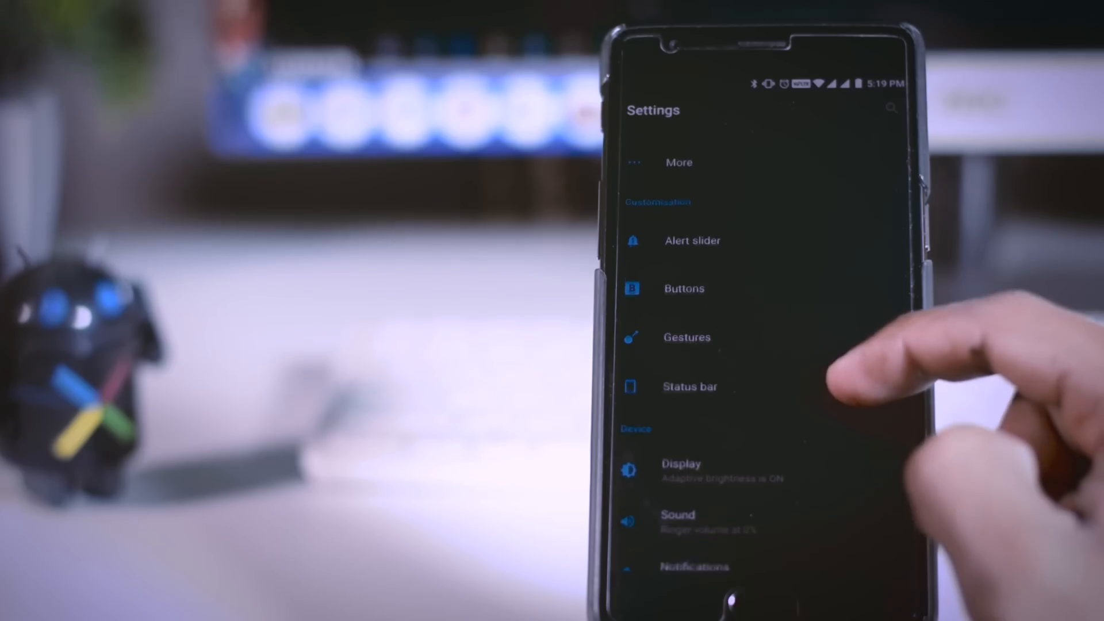
{"action": "left_click", "coordinate": [683, 288]}
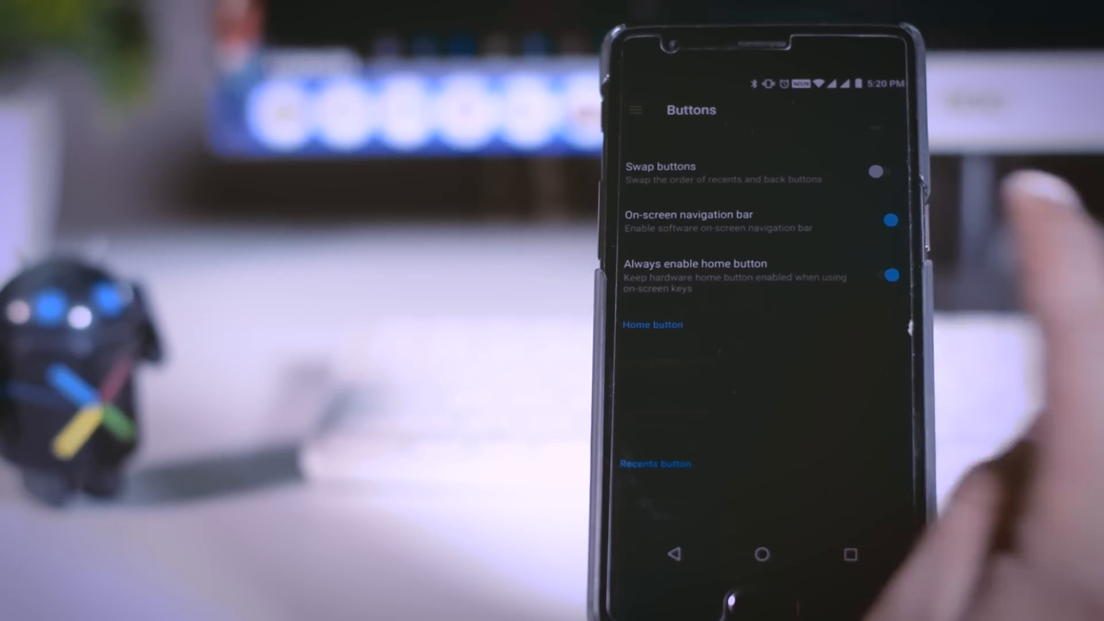
{"action": "left_click", "coordinate": [889, 275]}
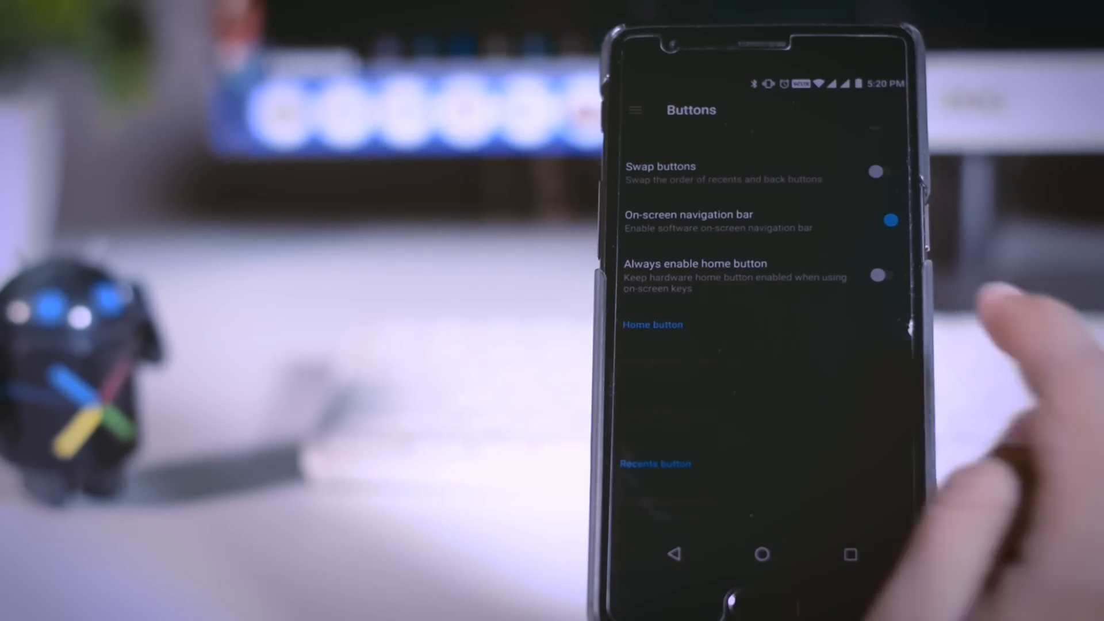
{"action": "left_click", "coordinate": [880, 275]}
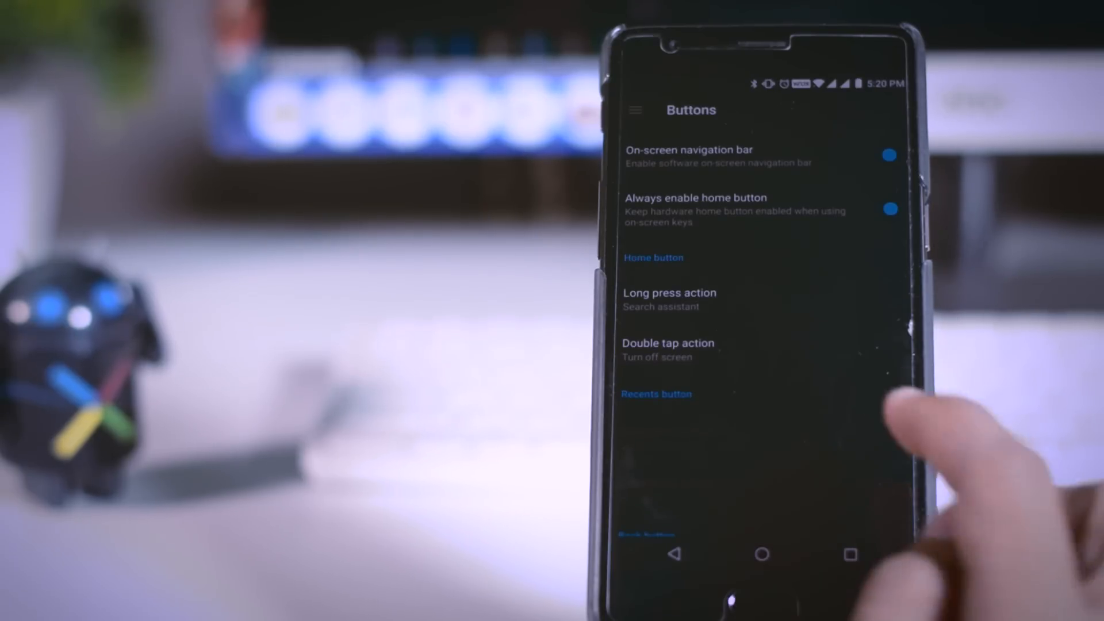
Choose an action for the home button's Double tap
{"action": "left_click", "coordinate": [667, 342]}
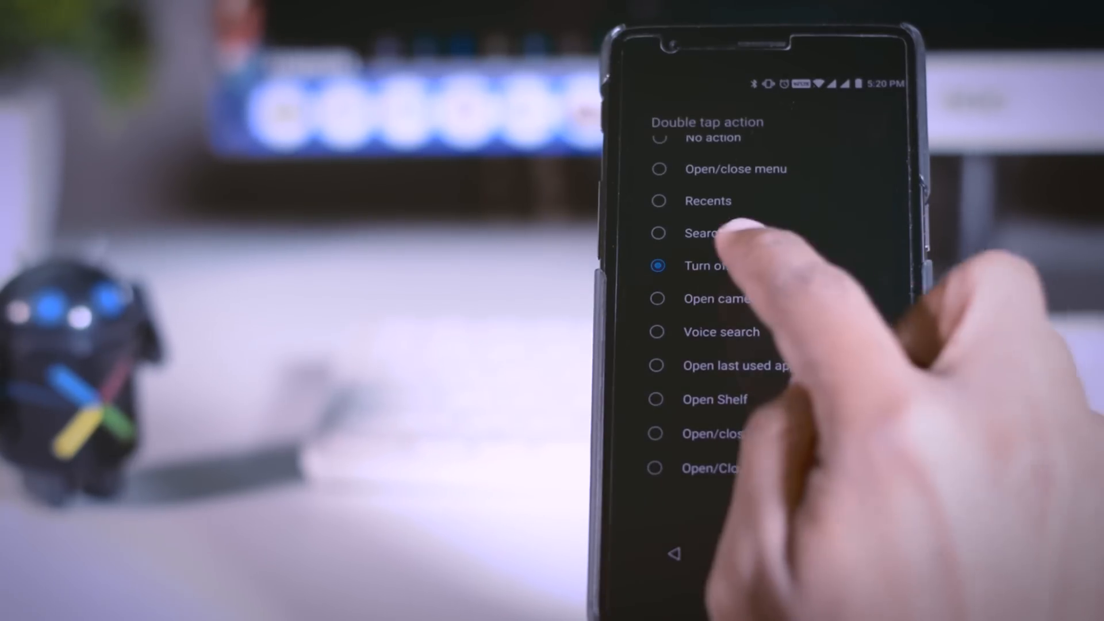
{"action": "left_click", "coordinate": [714, 266]}
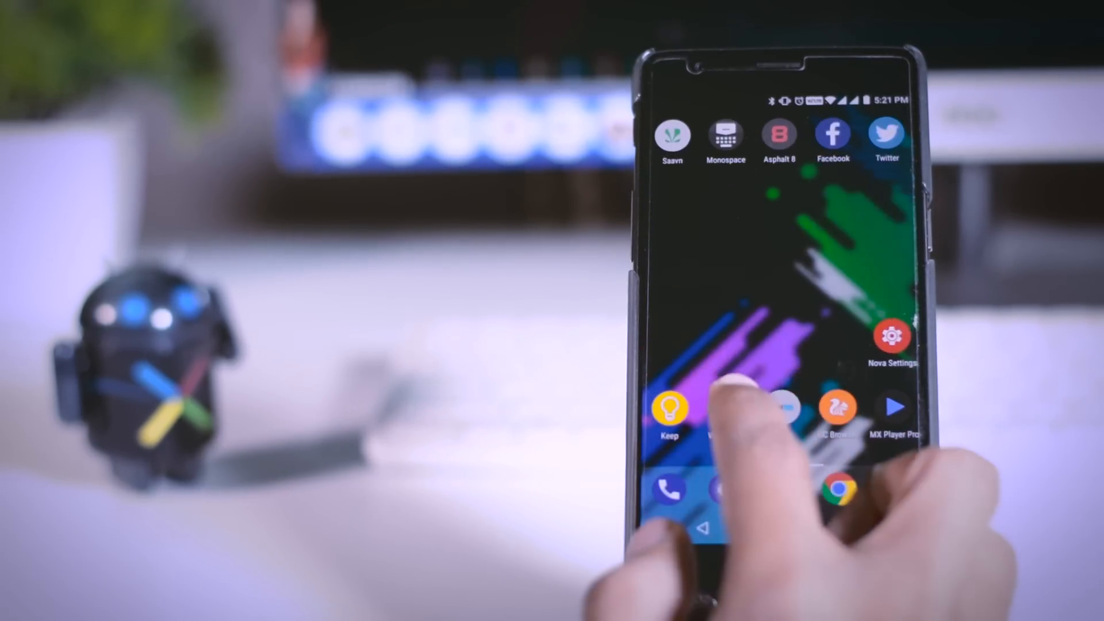
View App Locker listing Photos, Gallery, MX Player Pro, File manager and WhatsApp as protected apps
{"action": "left_click", "coordinate": [781, 407]}
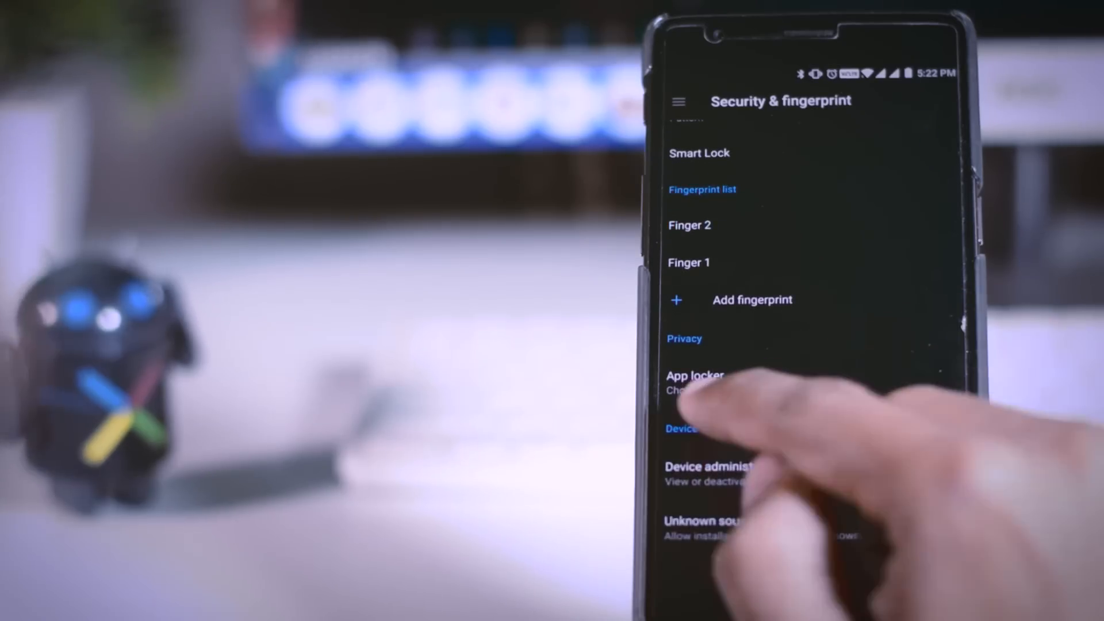
{"action": "left_click", "coordinate": [695, 373]}
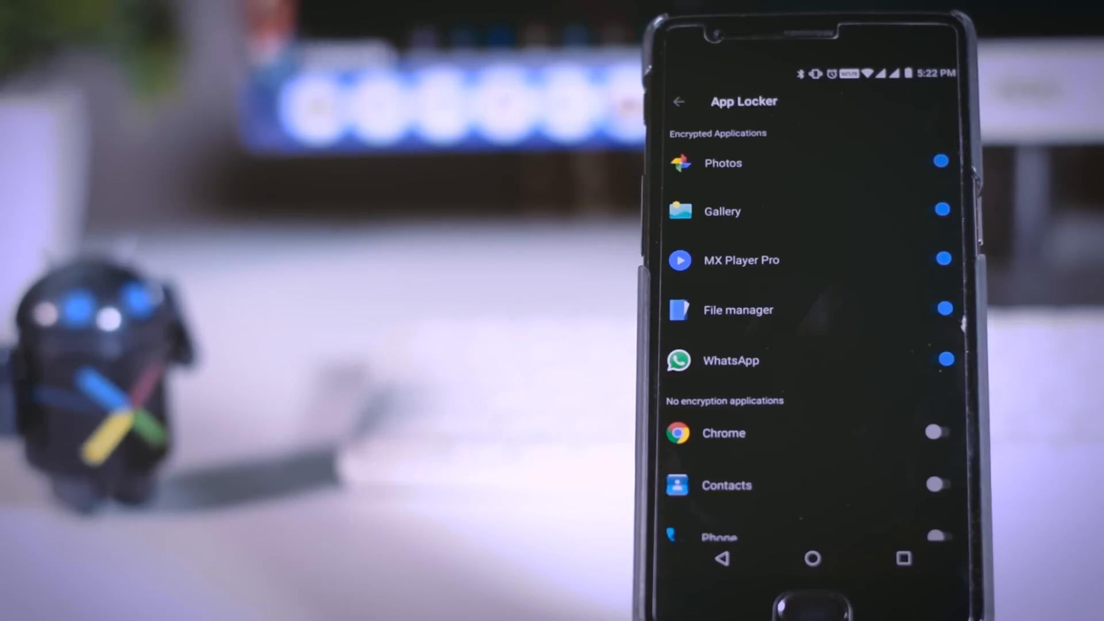
{"action": "scroll", "scroll_direction": "down", "scroll_amount": 3}
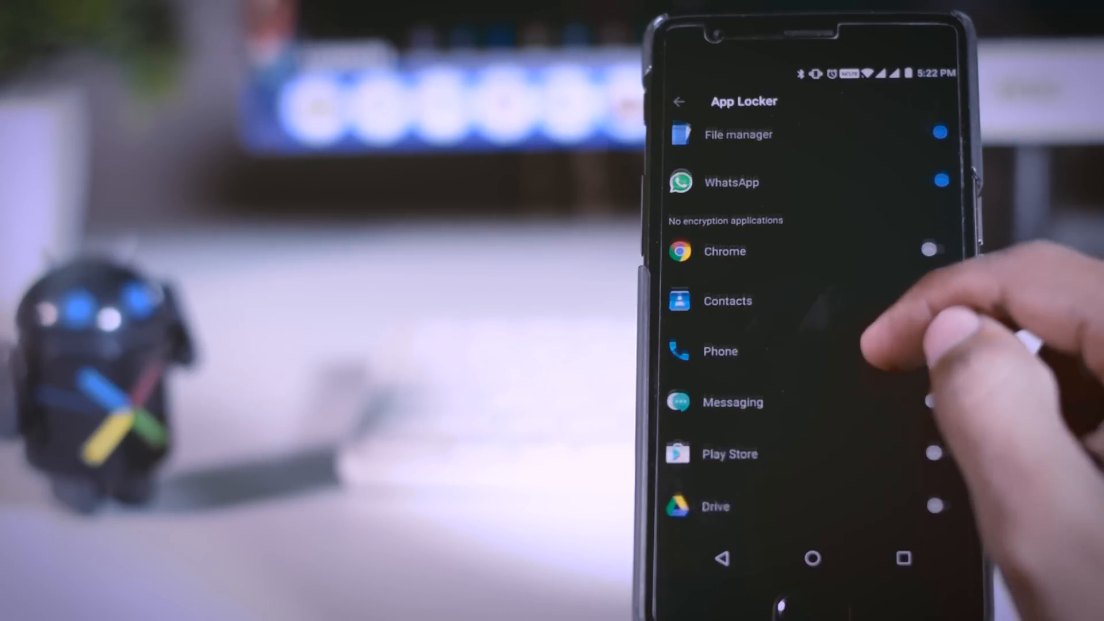
{"action": "scroll", "scroll_direction": "down", "scroll_amount": 3}
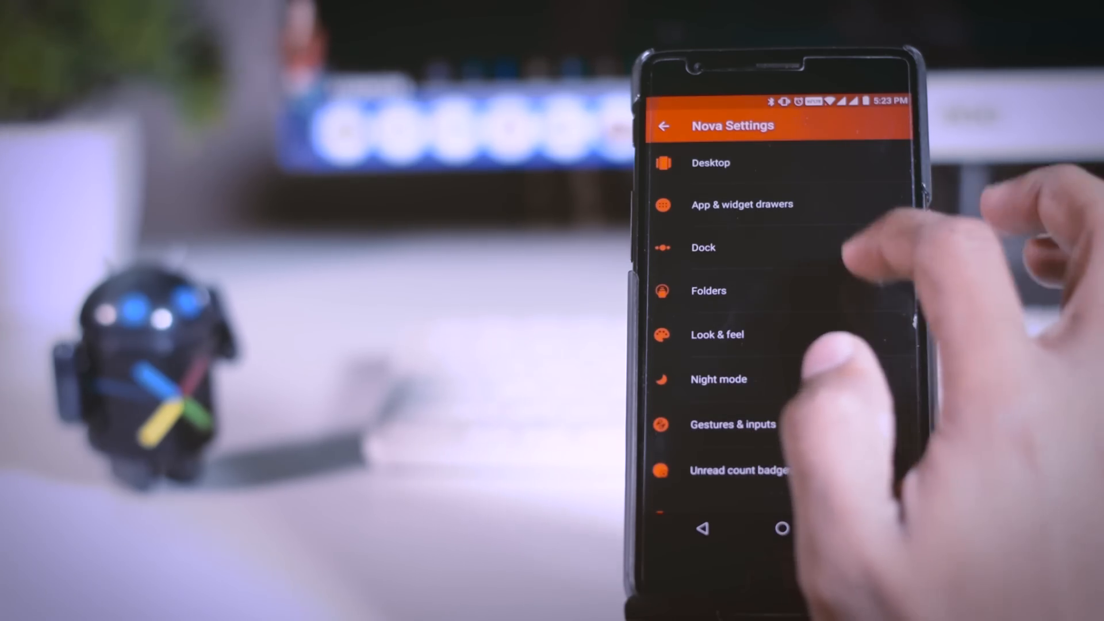
In the launcher's Customise page, toggle the Enable Shelf swipe-right gesture
{"action": "left_click", "coordinate": [742, 205]}
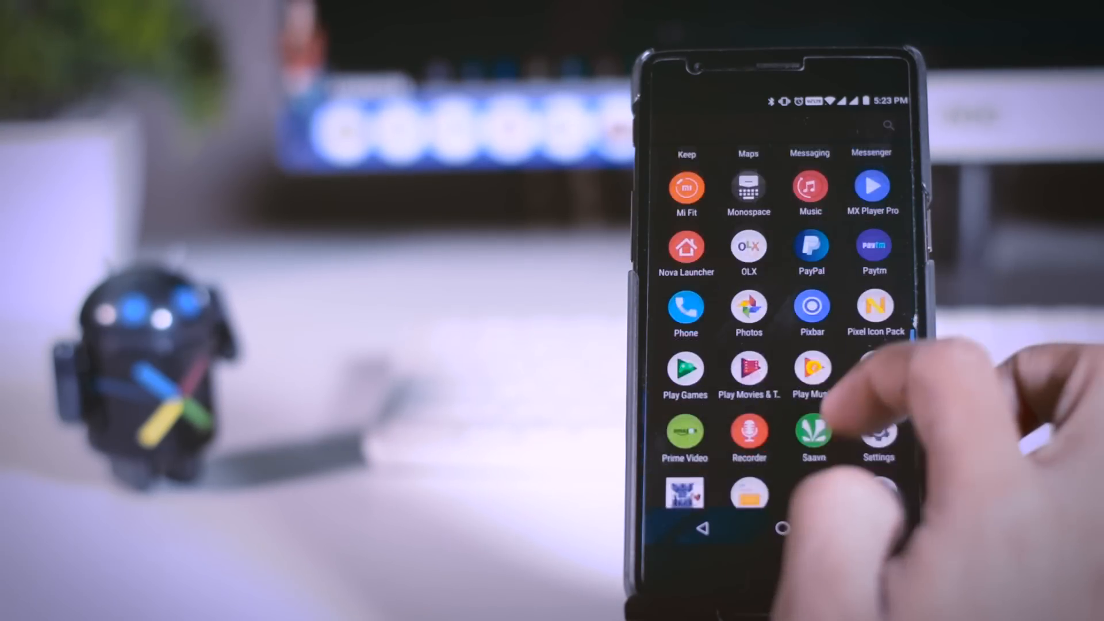
{"action": "left_click", "coordinate": [782, 529]}
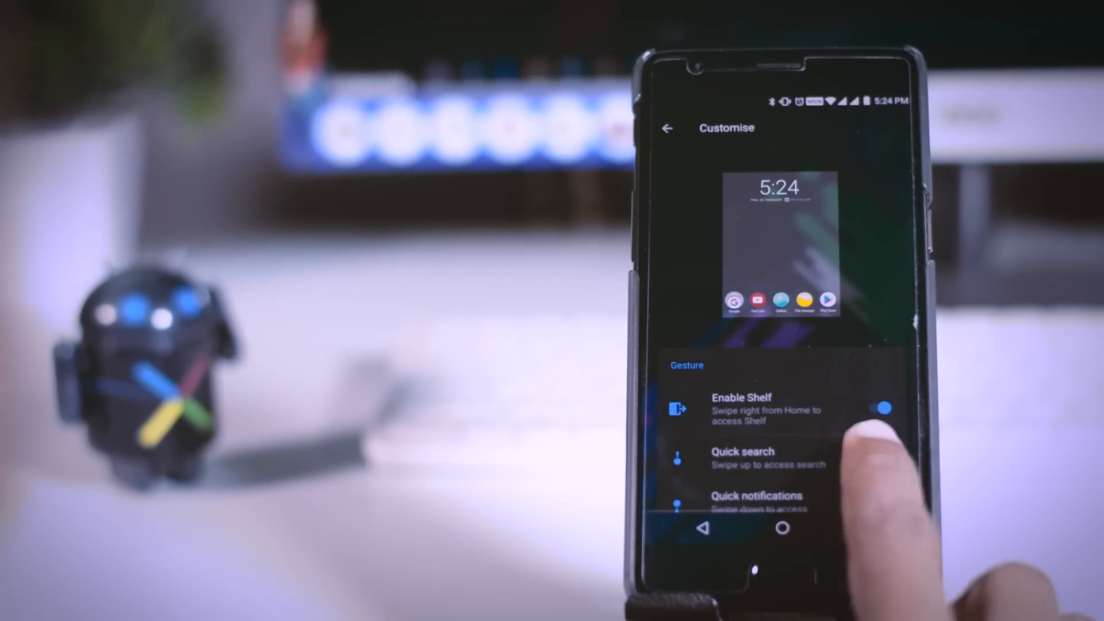
{"action": "left_click", "coordinate": [882, 408]}
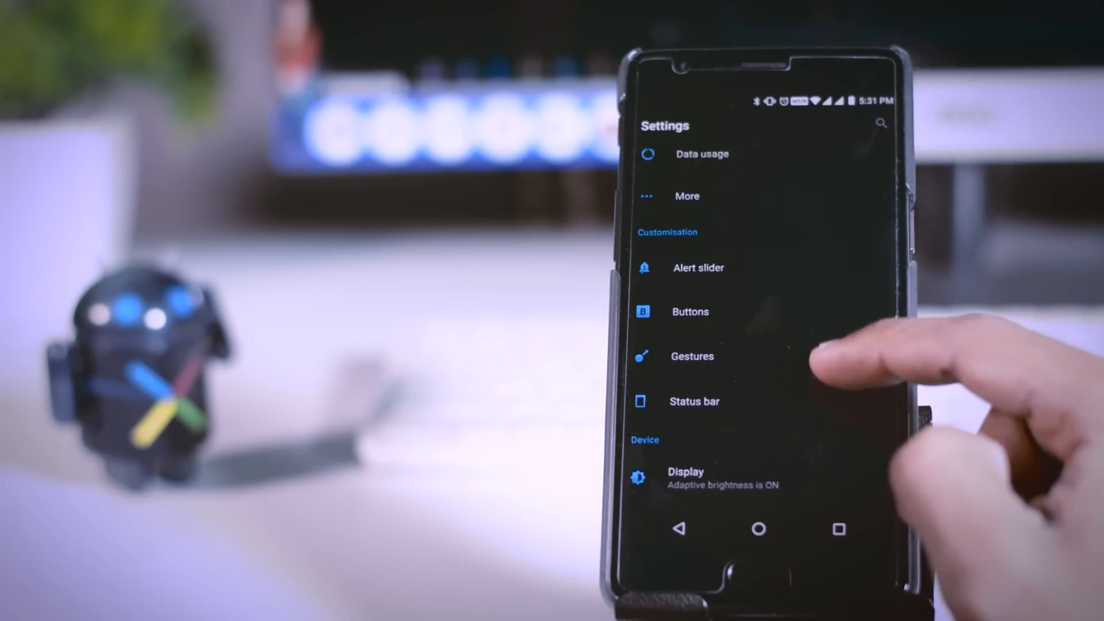
{"action": "left_click", "coordinate": [698, 267]}
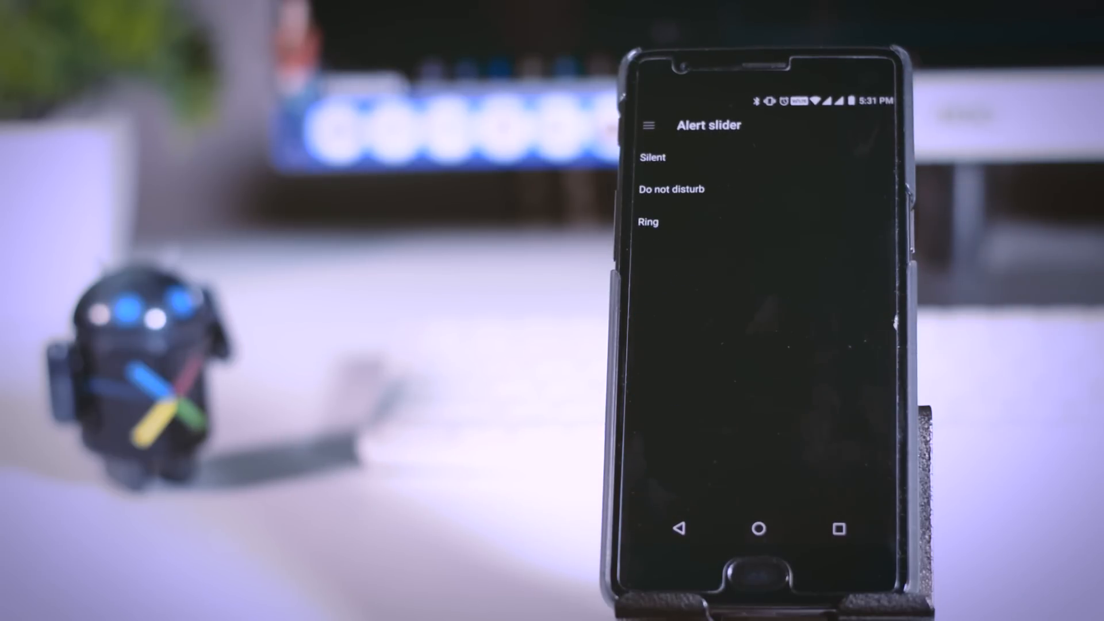
{"action": "left_click", "coordinate": [670, 189]}
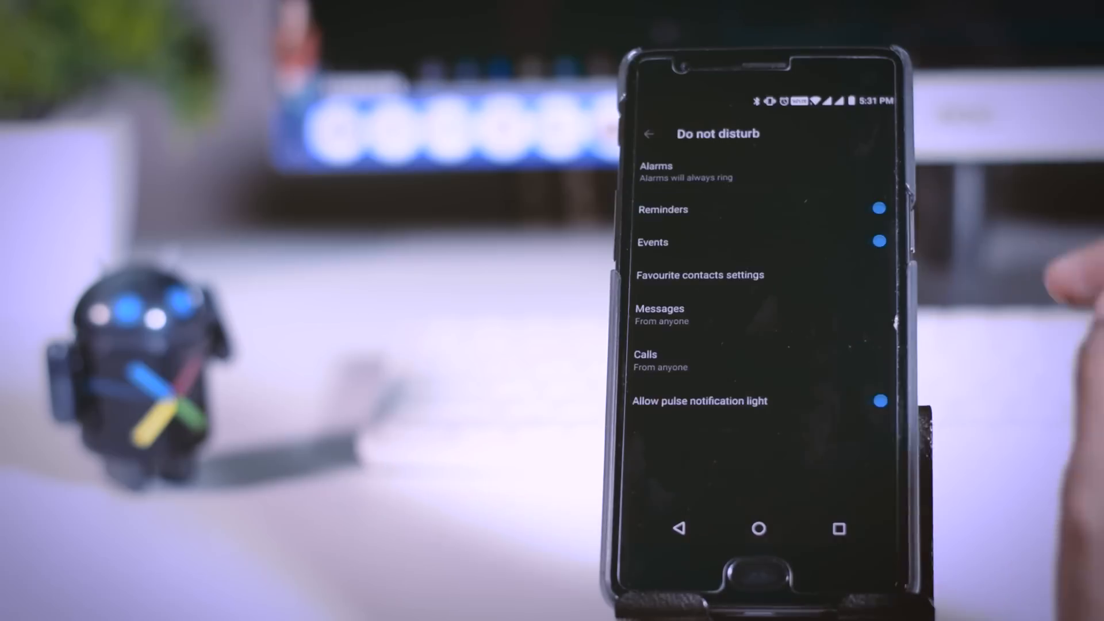
{"action": "left_click", "coordinate": [660, 315]}
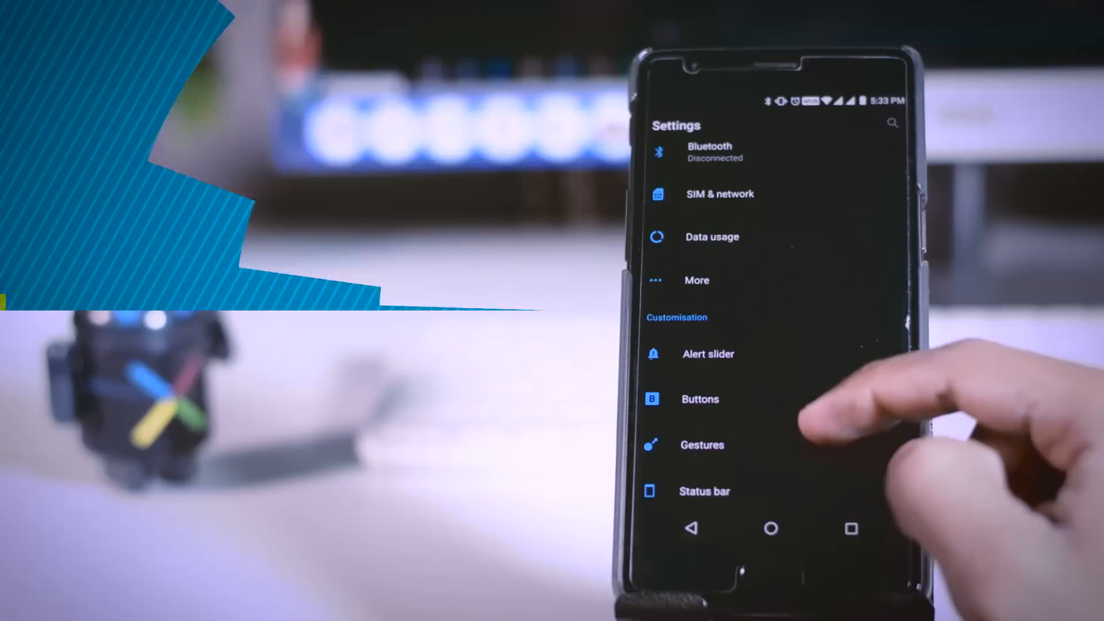
Bring up the Display settings page
{"action": "left_click", "coordinate": [701, 444]}
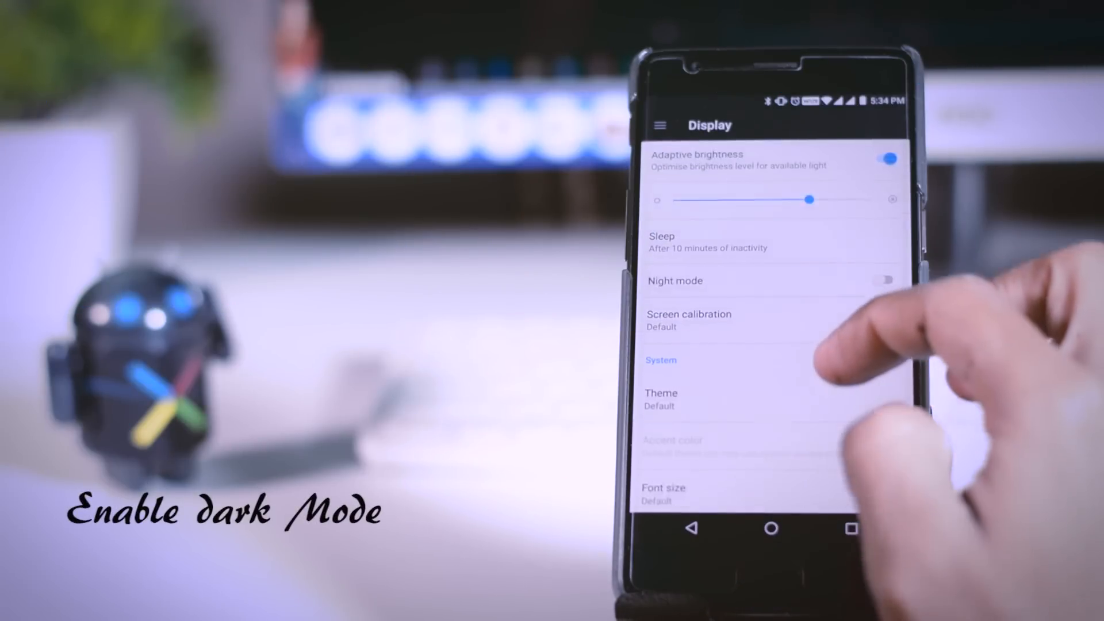
Switch the system theme to Dark and keep Blue as the accent colour
{"action": "scroll", "scroll_direction": "down", "scroll_amount": 3}
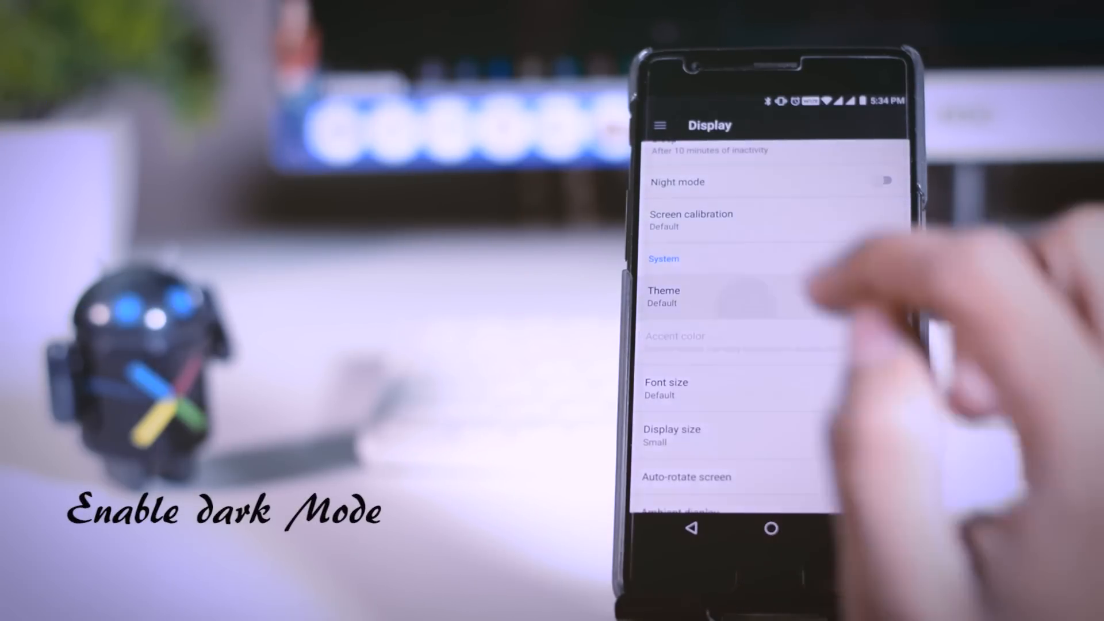
{"action": "left_click", "coordinate": [663, 295]}
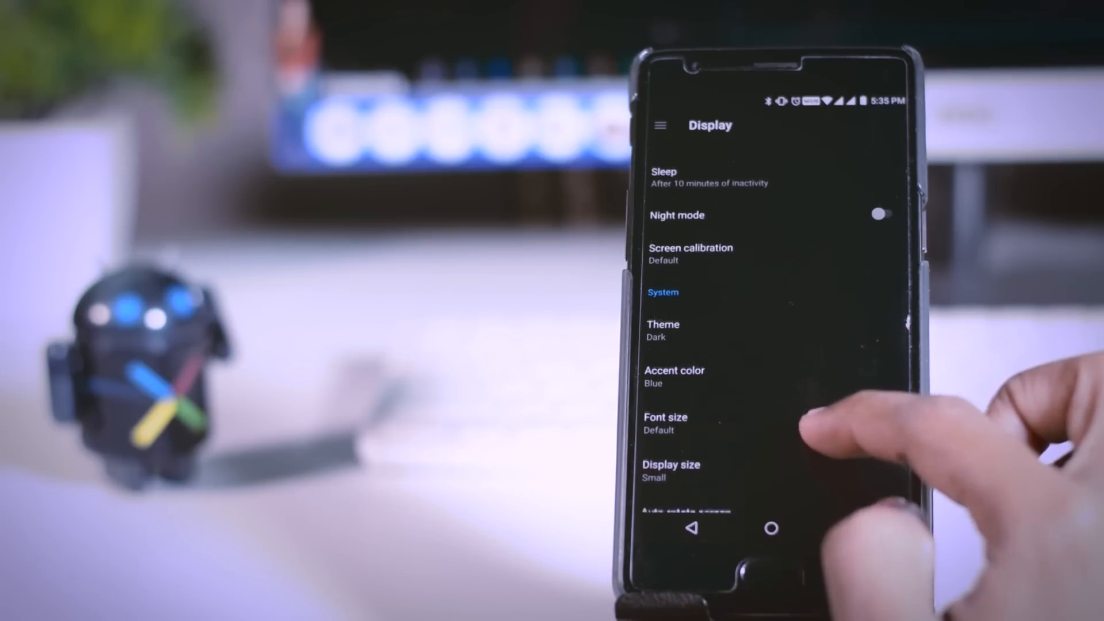
{"action": "left_click", "coordinate": [674, 377]}
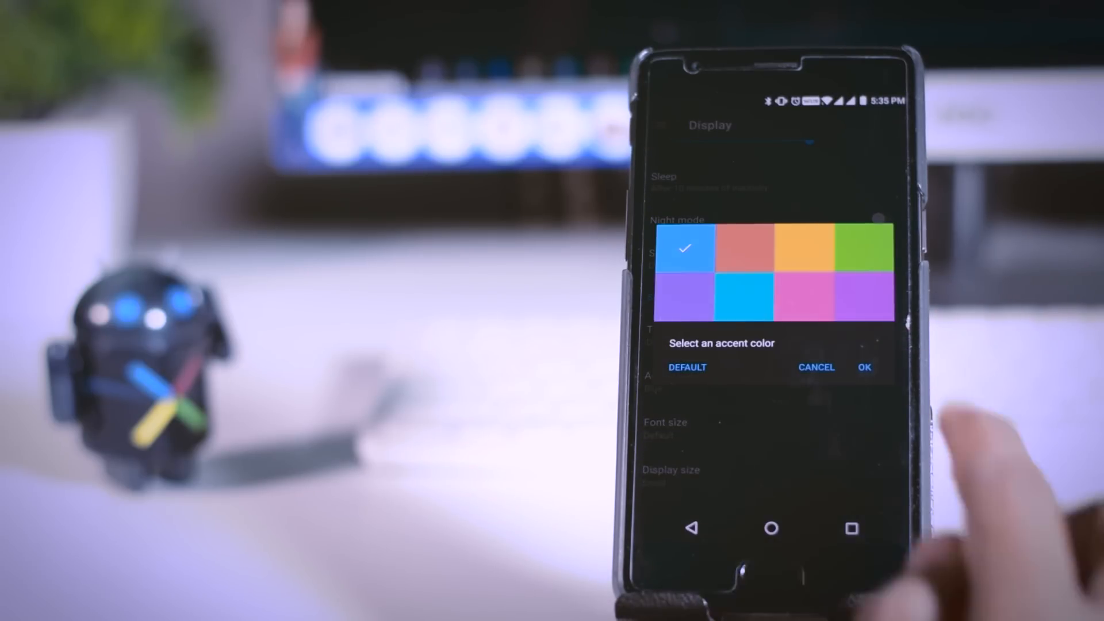
{"action": "left_click", "coordinate": [864, 367]}
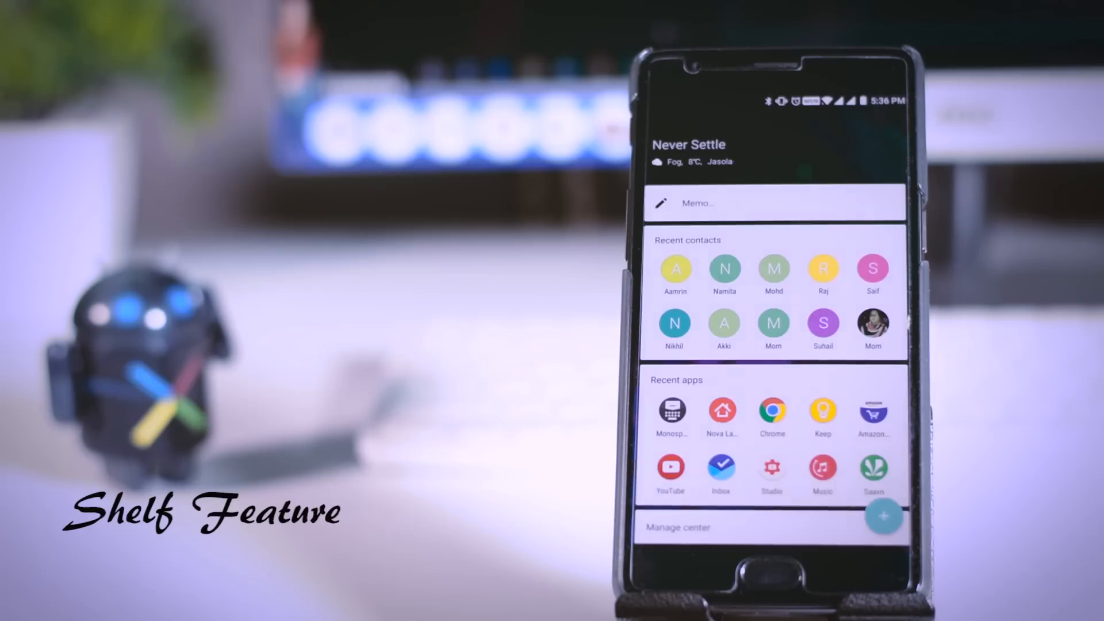
Browse the Shelf's recent contacts, recent apps and storage cards, then return home
{"action": "scroll", "scroll_direction": "down", "scroll_amount": 3}
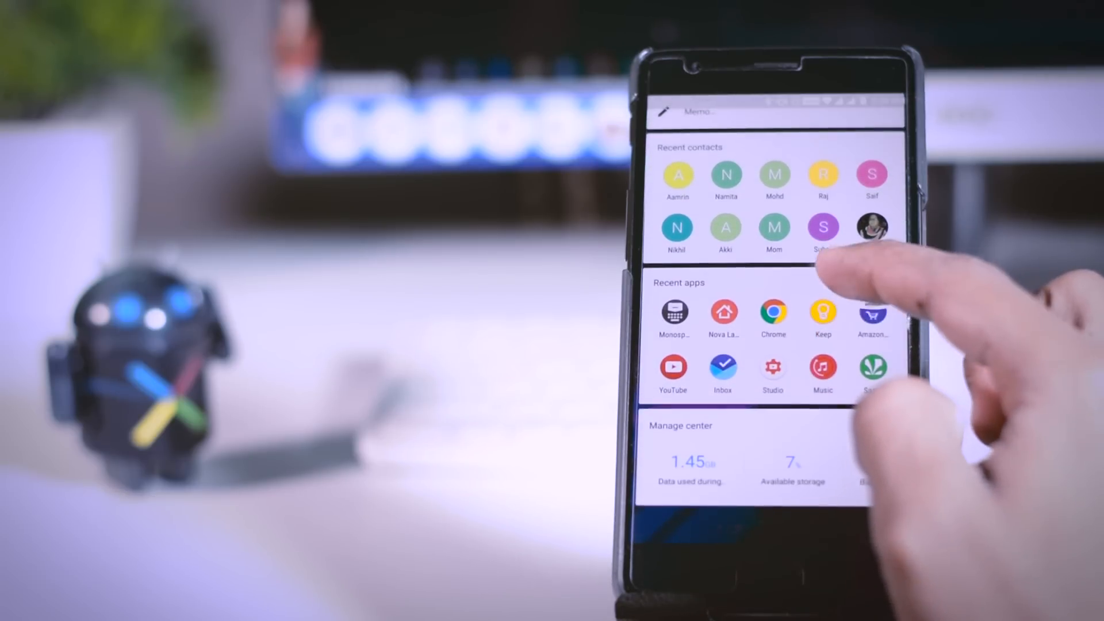
{"action": "scroll", "scroll_direction": "down", "scroll_amount": 3}
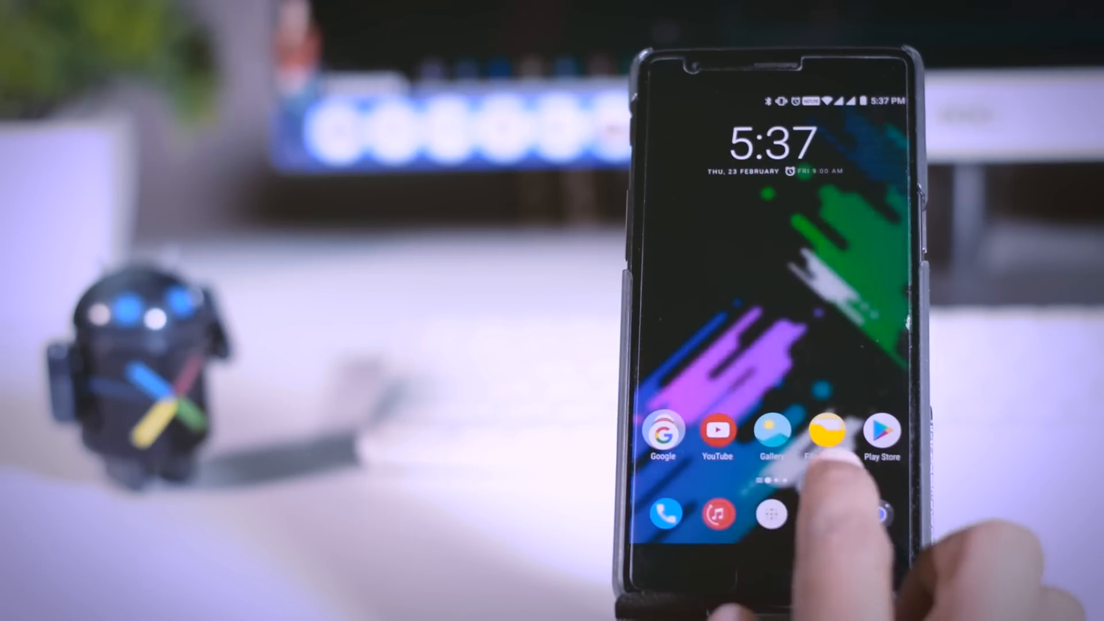
{"action": "left_click", "coordinate": [771, 513]}
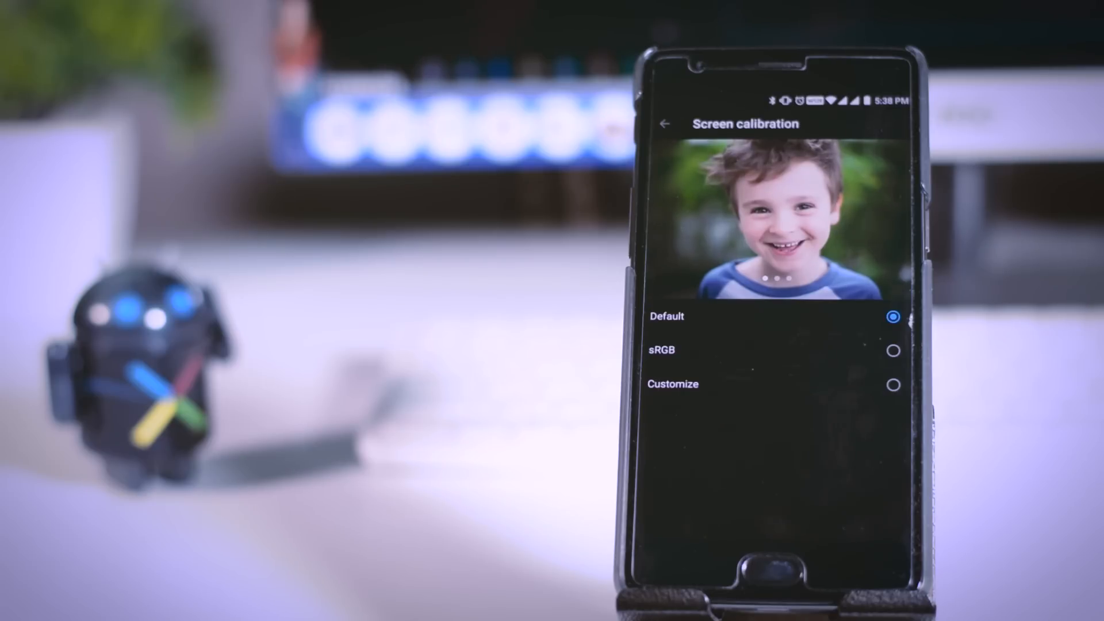
Try sRGB calibration, then a custom colour temperature nudged slightly toward warm
{"action": "left_click", "coordinate": [892, 353]}
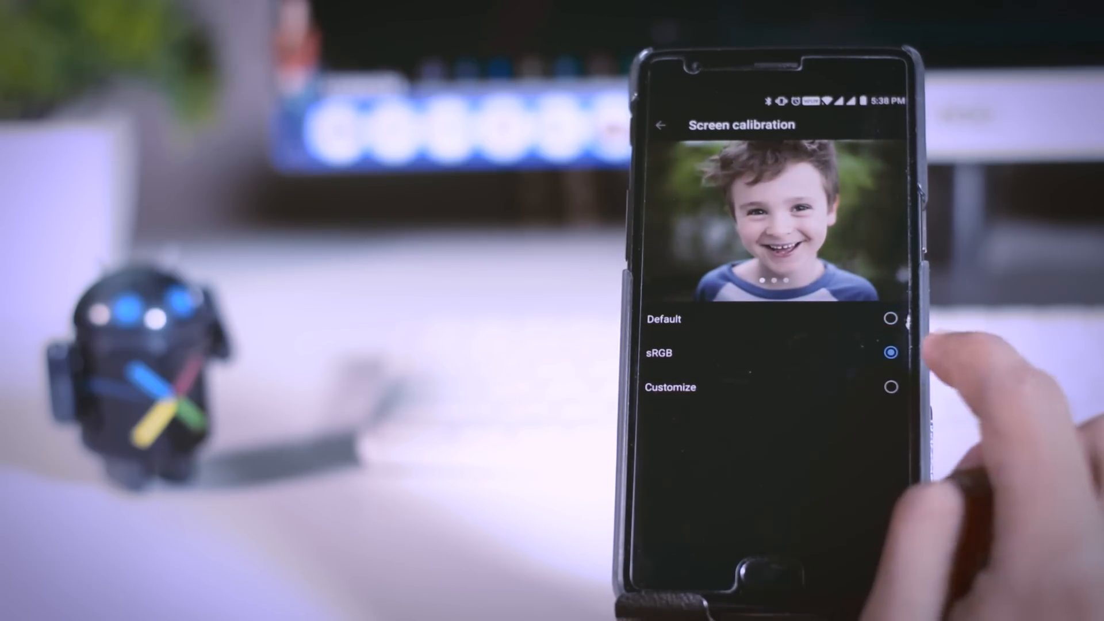
{"action": "left_click", "coordinate": [890, 387]}
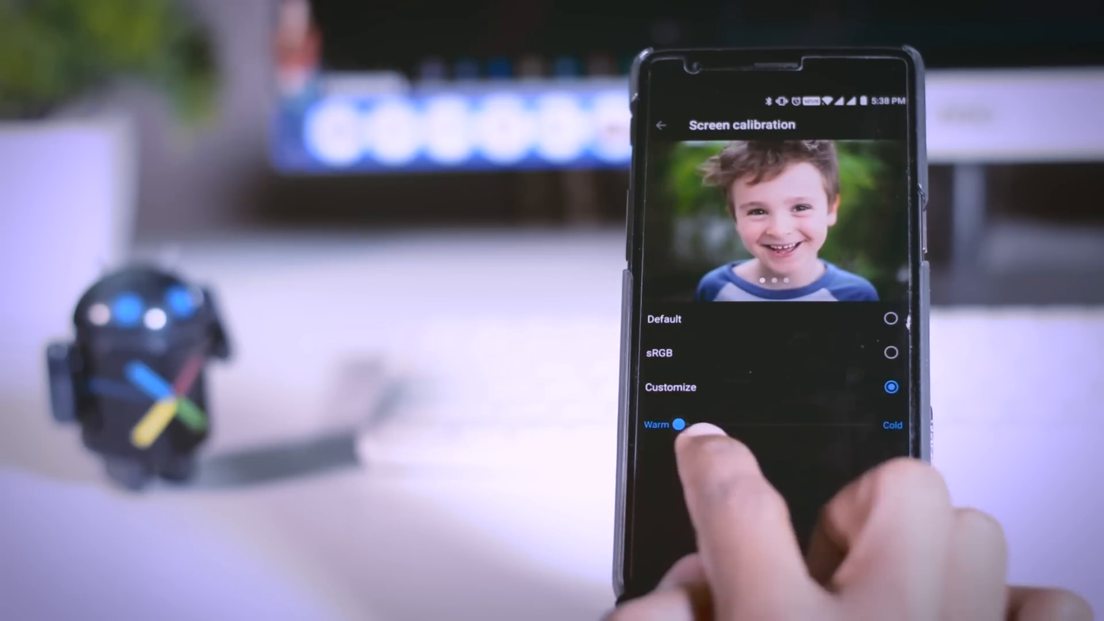
{"action": "left_click_drag", "start_coordinate": [684, 424], "coordinate": [776, 424]}
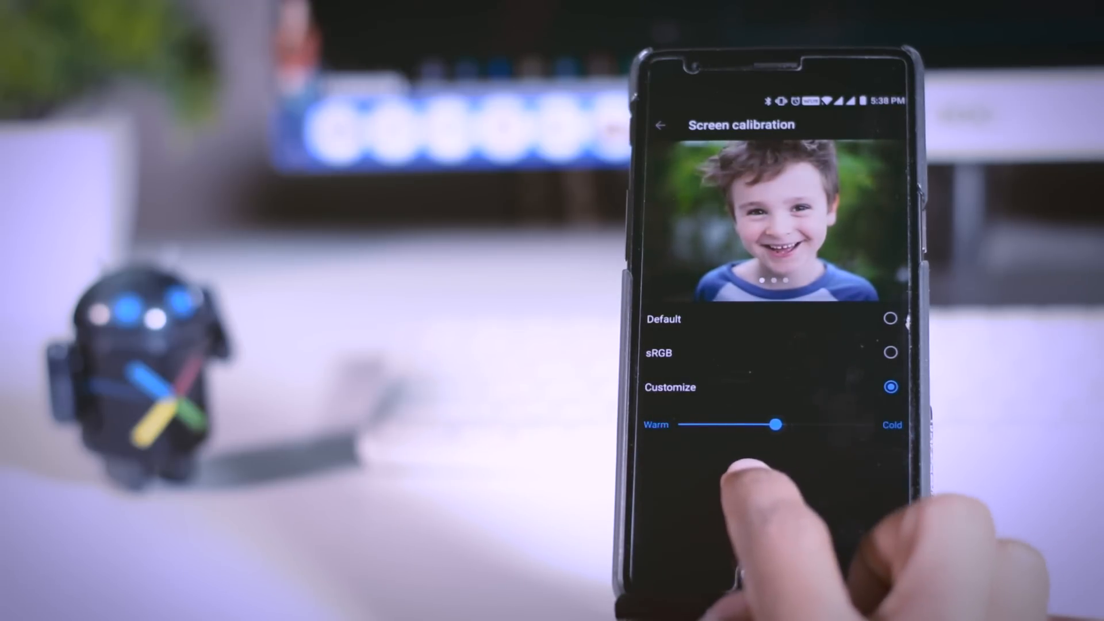
{"action": "left_click_drag", "start_coordinate": [774, 424], "coordinate": [726, 424]}
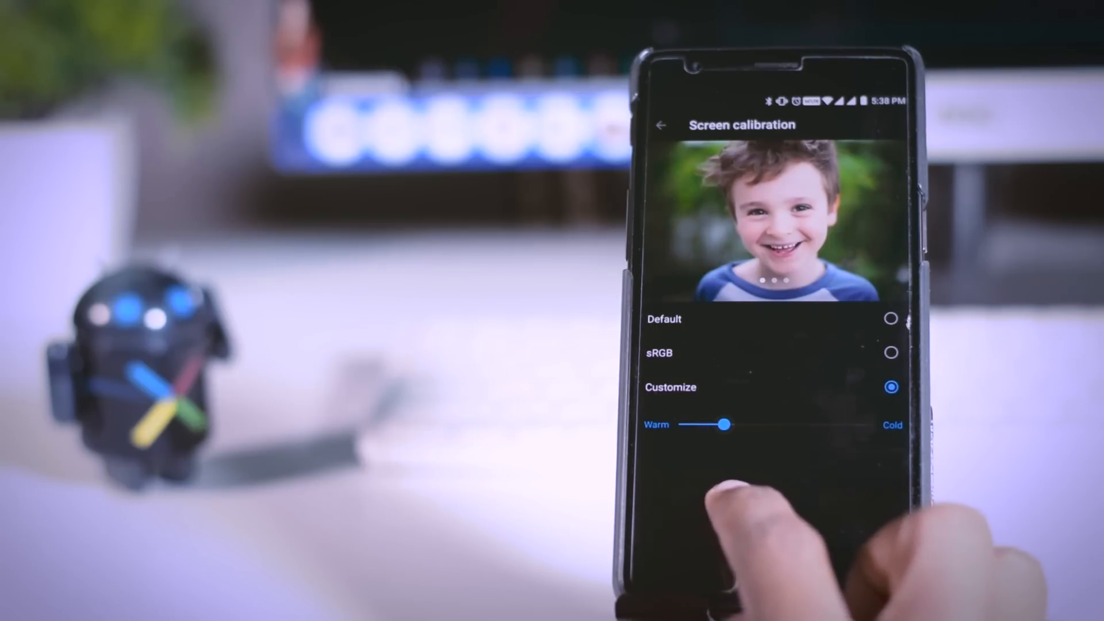
Leave calibration at Default and return to the Display settings
{"action": "left_click", "coordinate": [660, 125]}
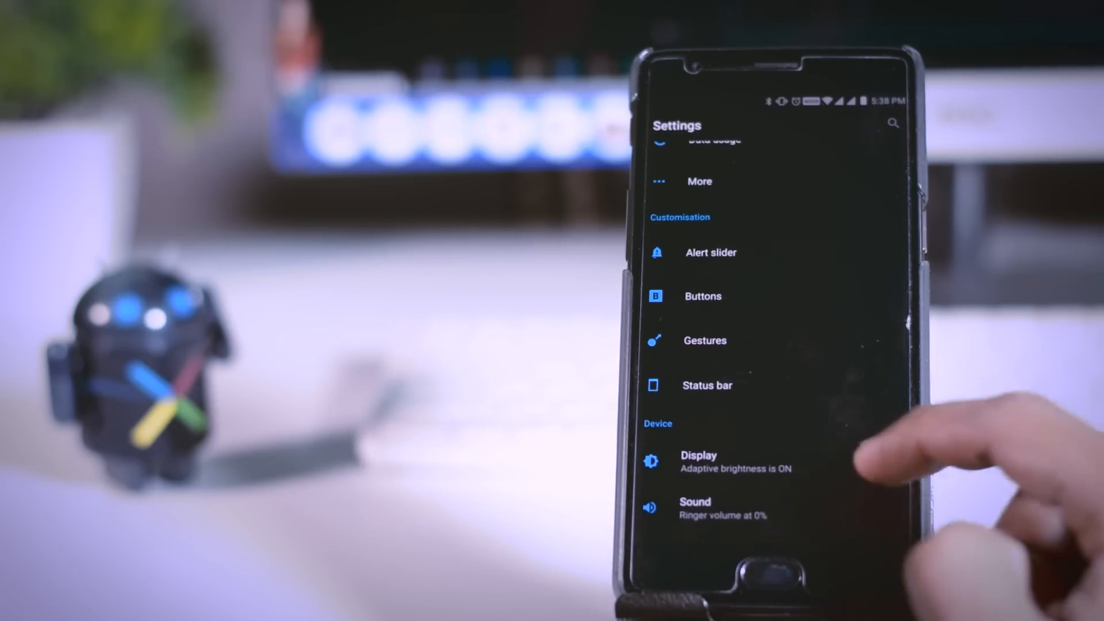
{"action": "left_click", "coordinate": [697, 461]}
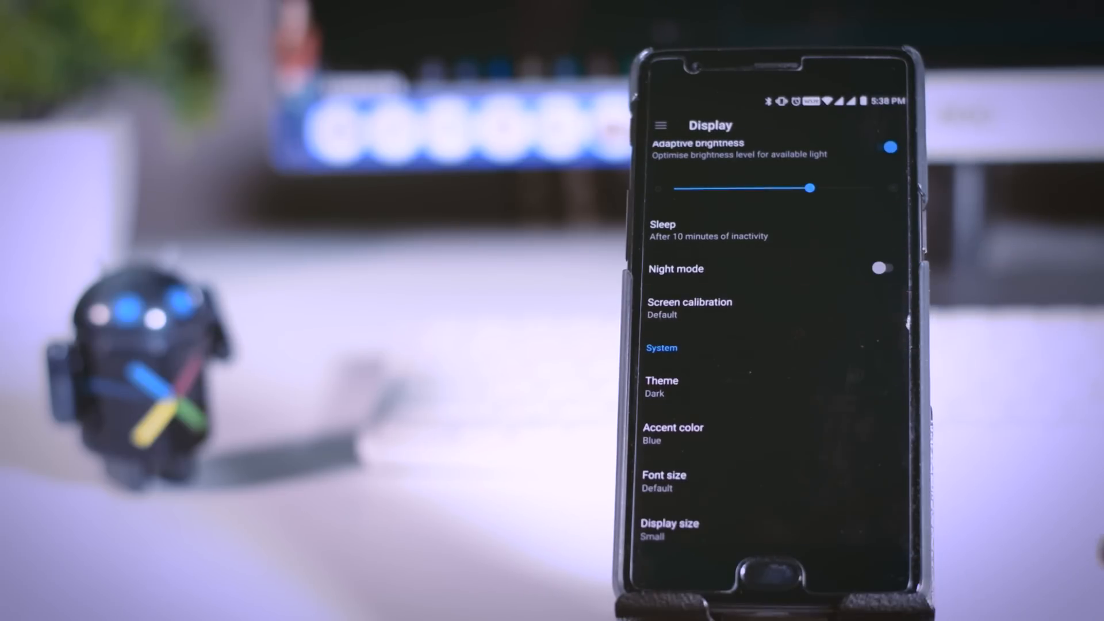
{"action": "left_click", "coordinate": [689, 308]}
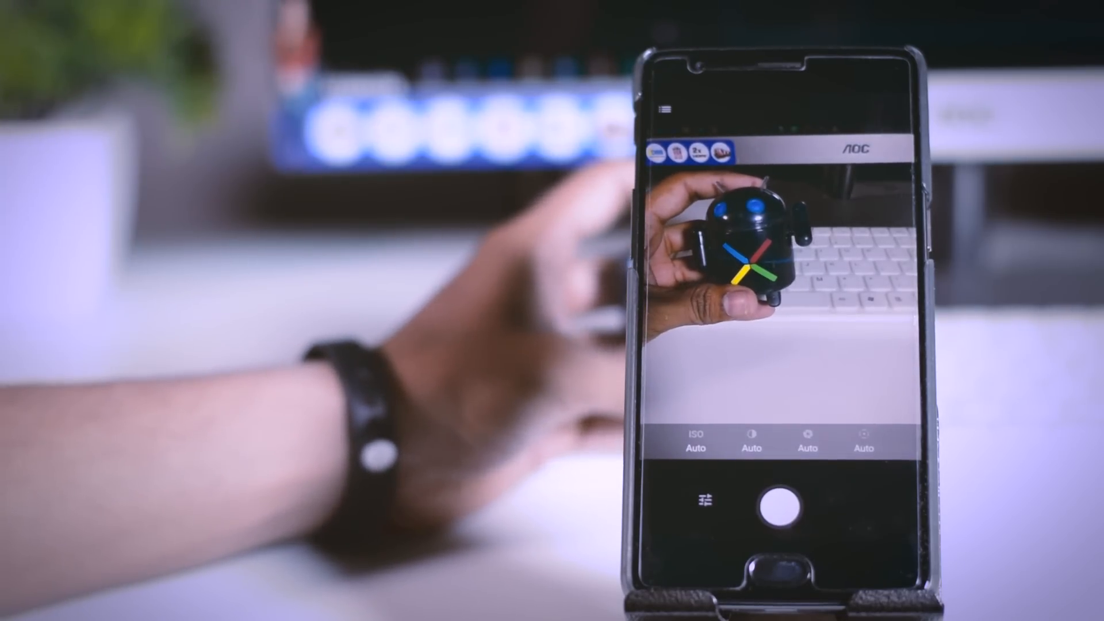
Frame the Android figure in the camera's manual mode with ISO and exposure shown
{"action": "left_click", "coordinate": [693, 440]}
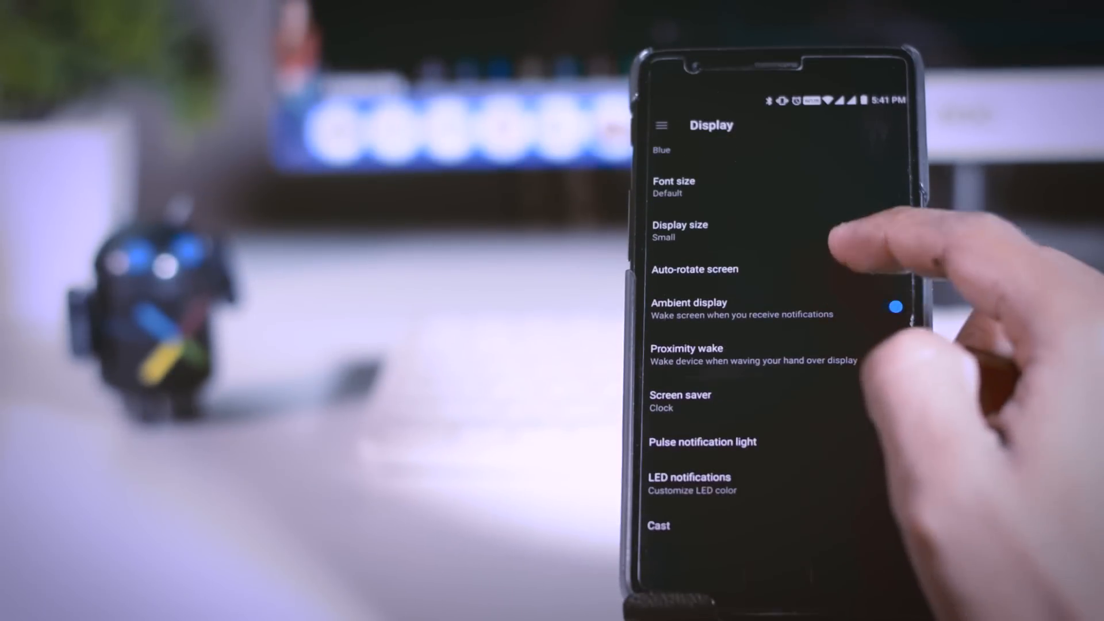
Bring up LED notifications and its Per app notification list of light toggles
{"action": "left_click", "coordinate": [690, 483]}
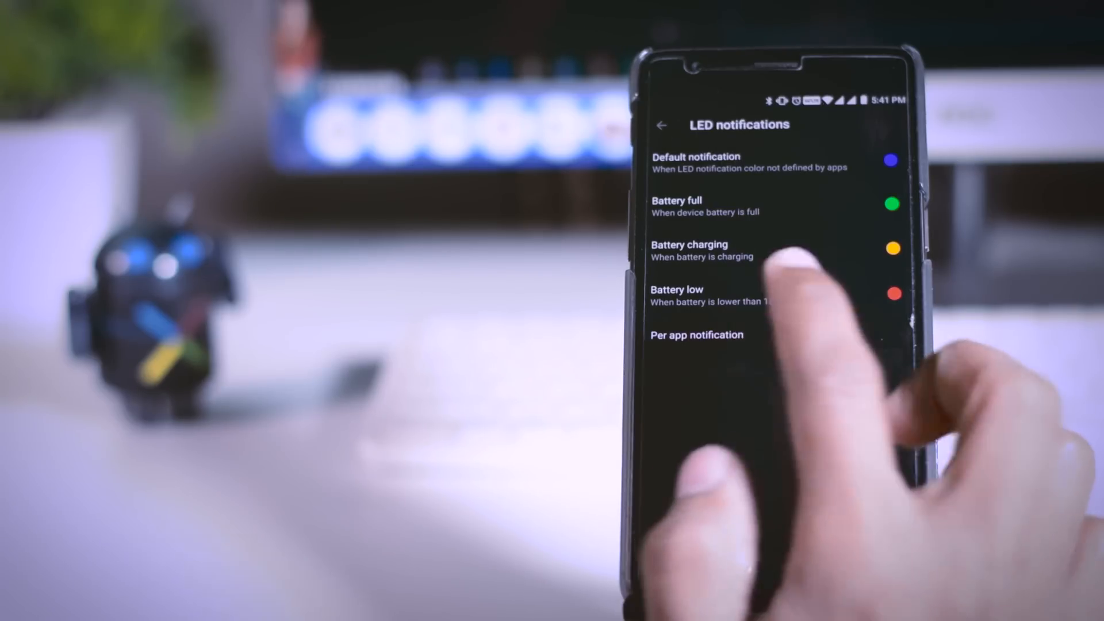
{"action": "left_click", "coordinate": [696, 335]}
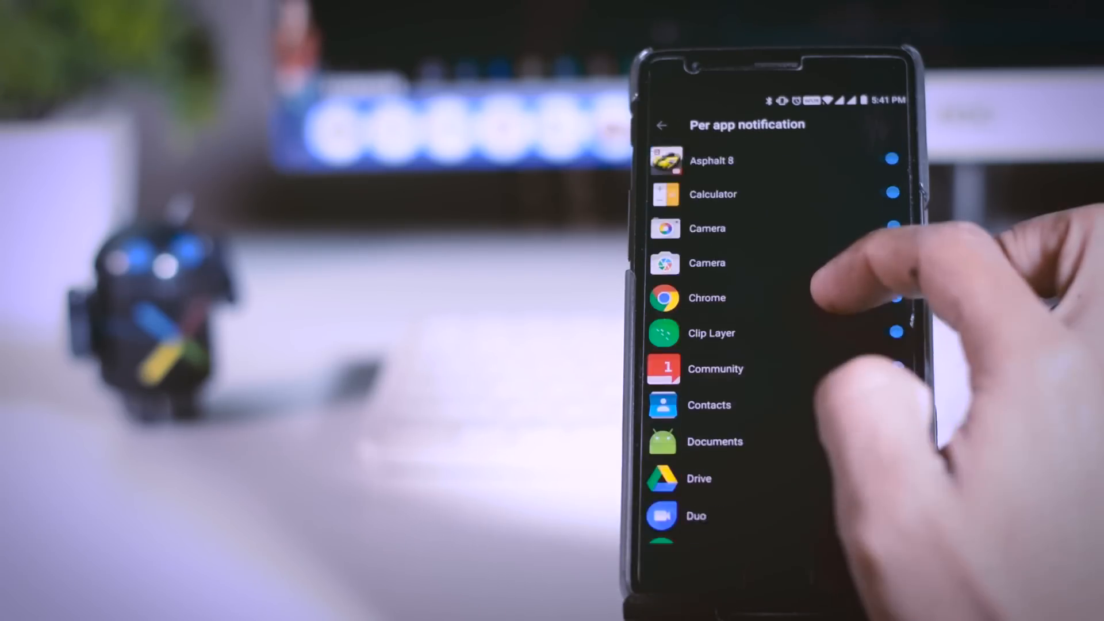
{"action": "scroll", "scroll_direction": "down", "scroll_amount": 3}
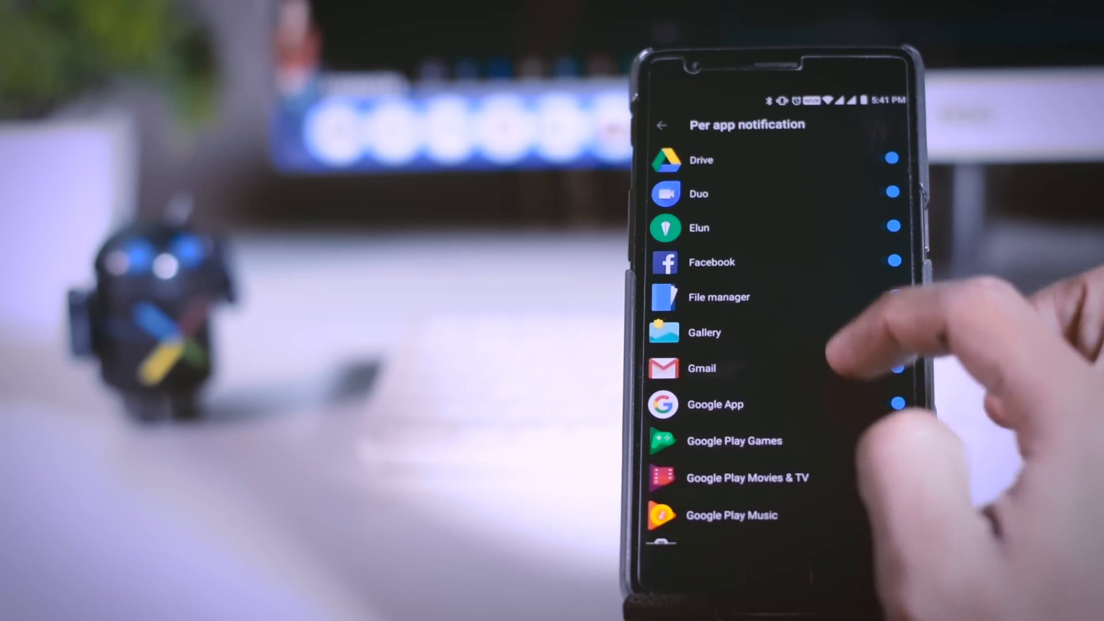